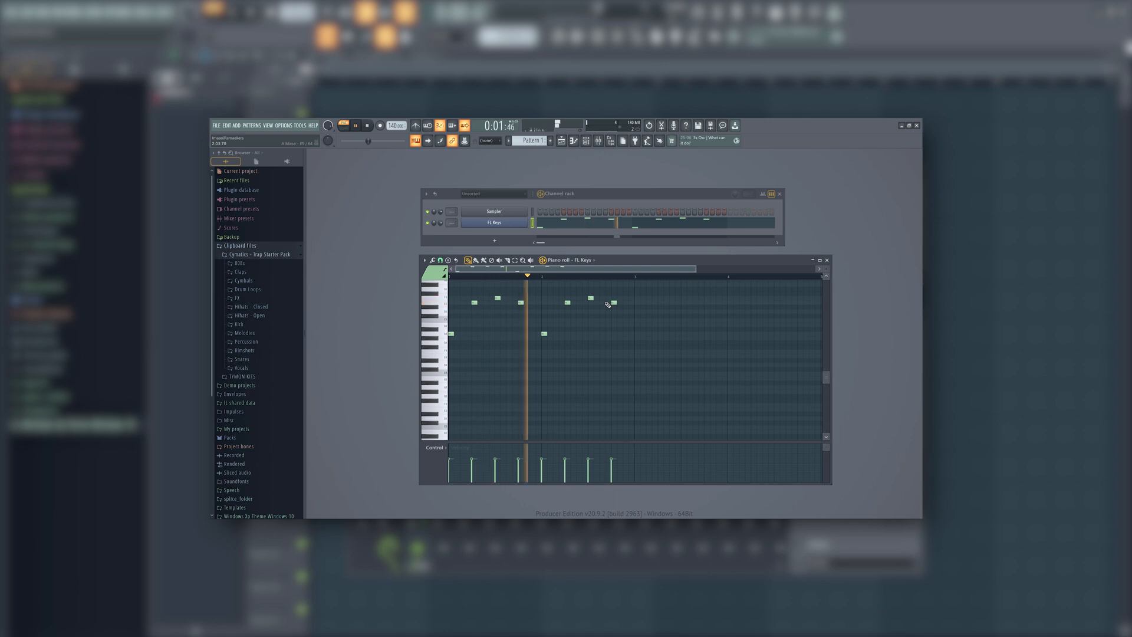
# Step: Open the Cymatics Trap Starter Pack page and scroll to its Free Download button and specs
pyautogui.click(368, 125)
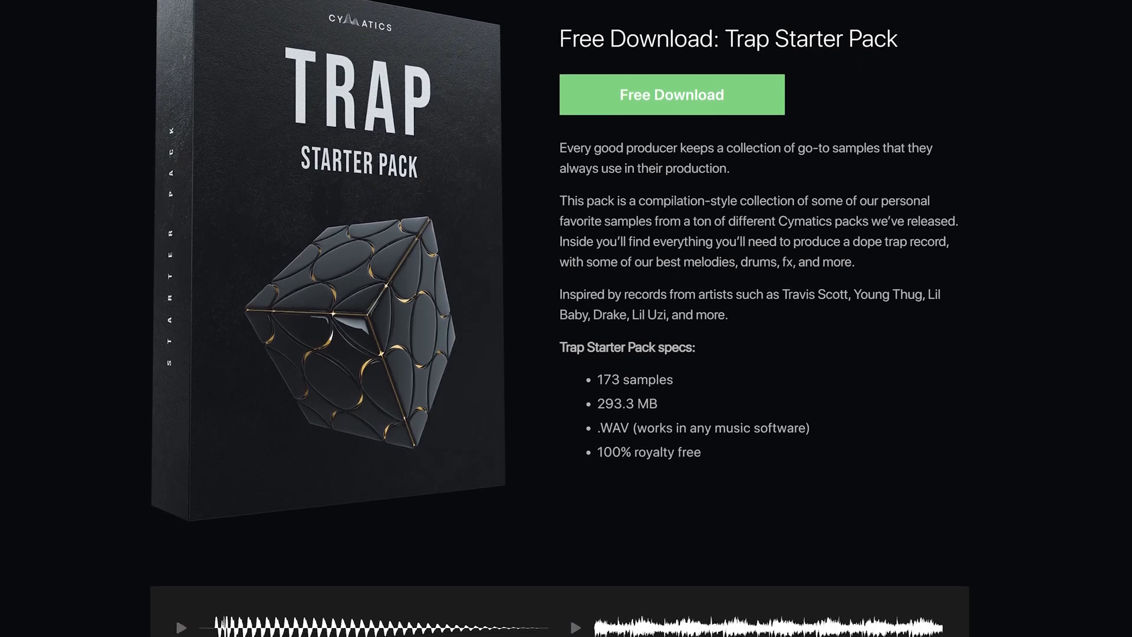
pyautogui.scroll(-3)
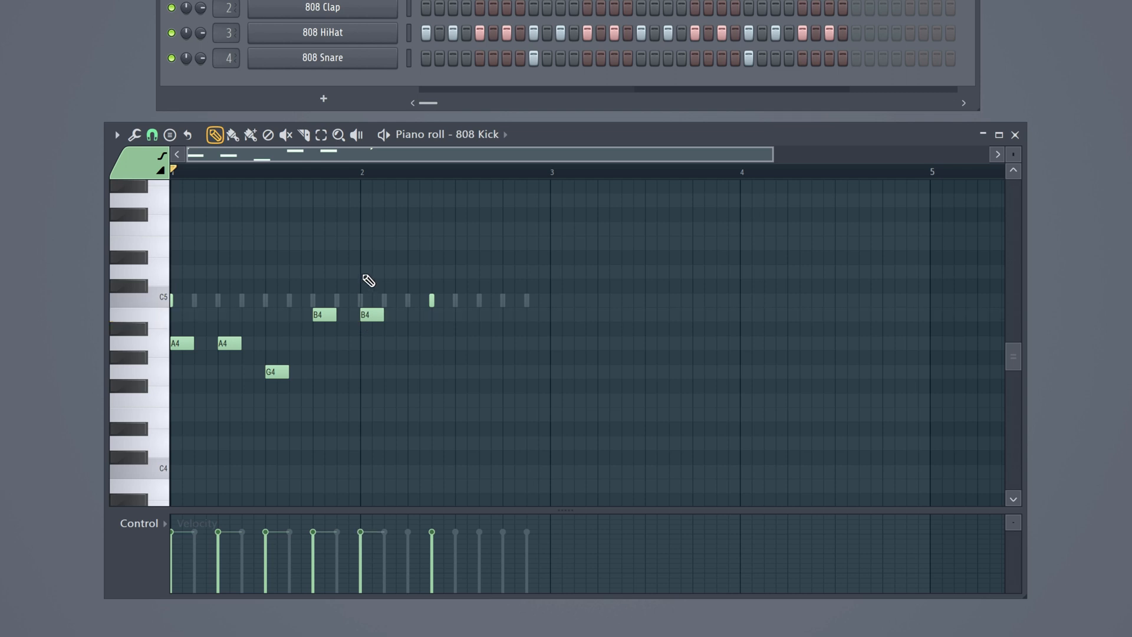
# Step: Delete the extra 808 Kick notes, keeping the first hit and one in bar 2
pyautogui.click(322, 314)
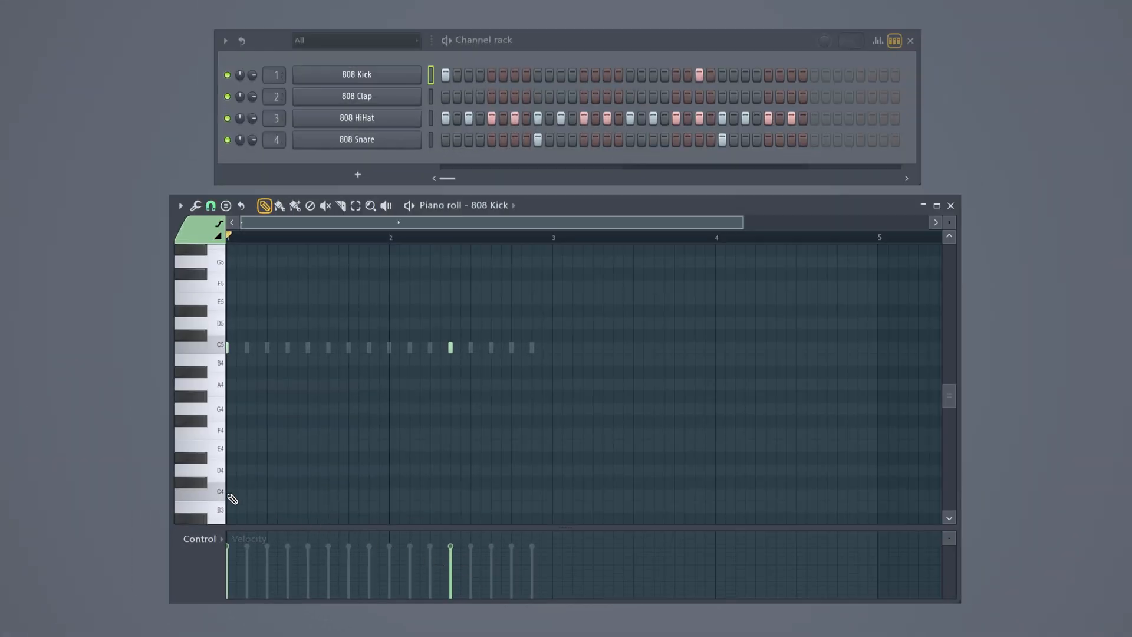
pyautogui.moveTo(238, 281)
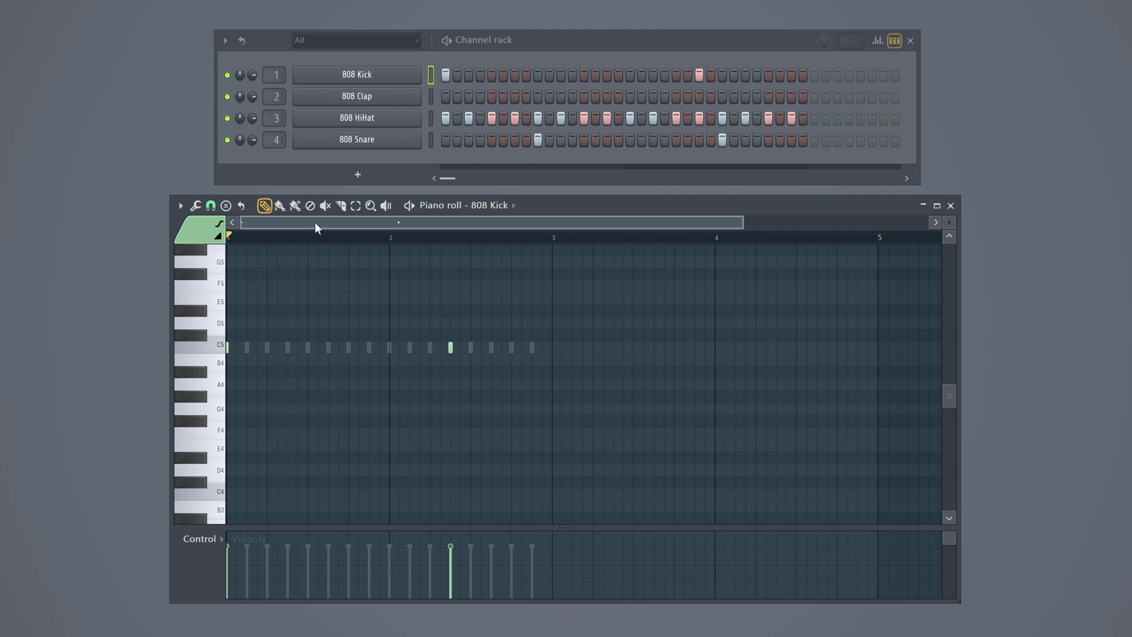
# Step: Open the 808 HiHat piano roll and adjust the last hi-hat note's velocity
pyautogui.rightClick(356, 118)
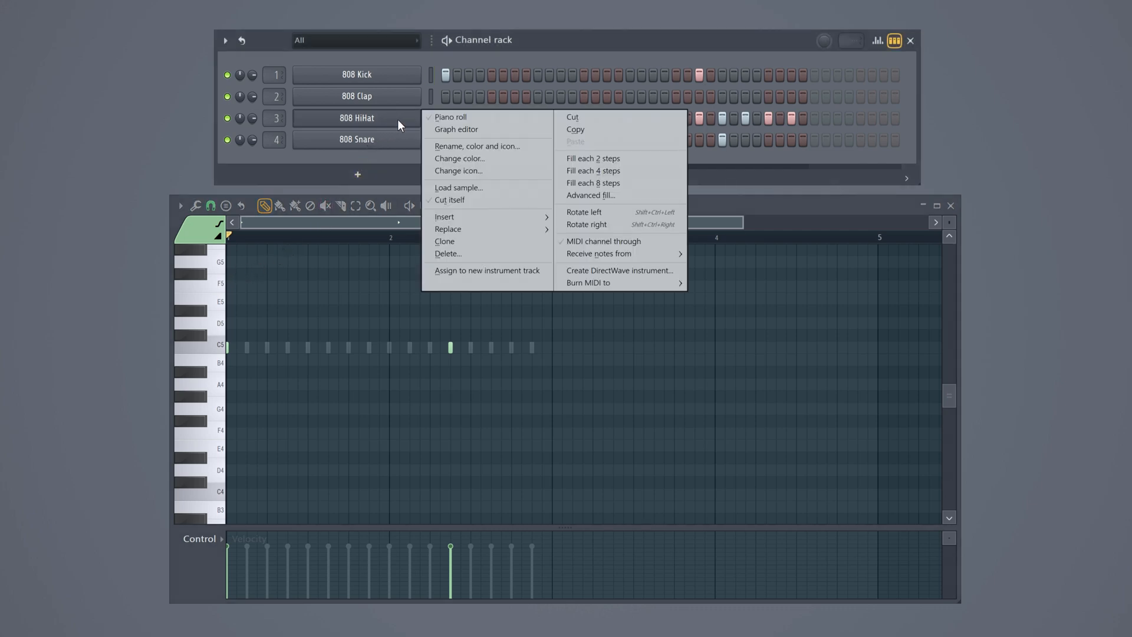
pyautogui.click(593, 158)
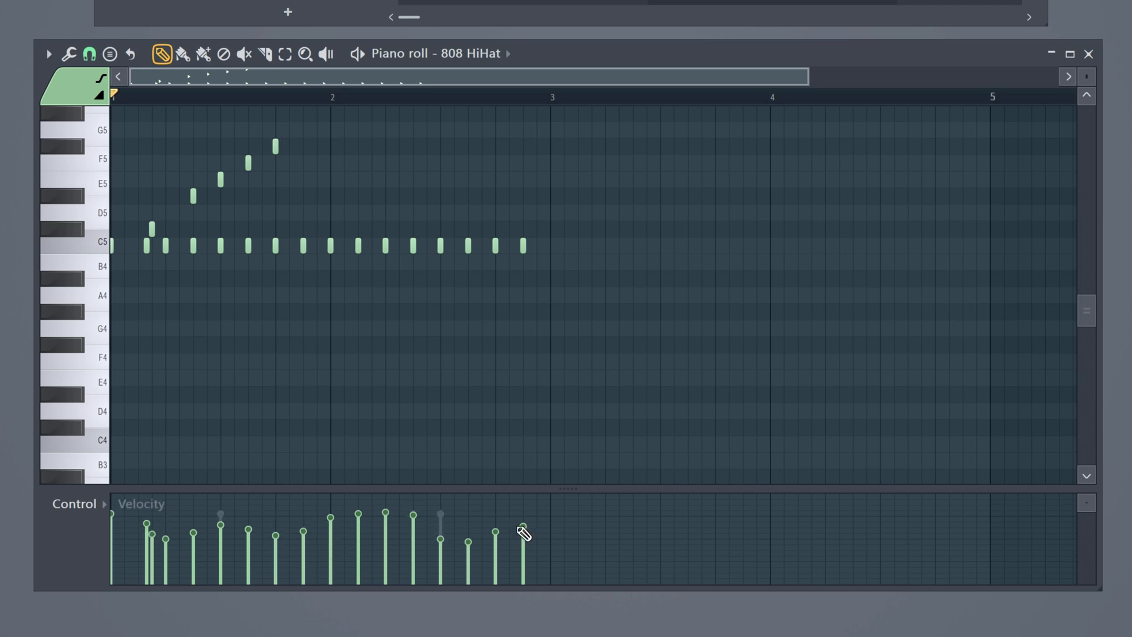
pyautogui.click(1089, 54)
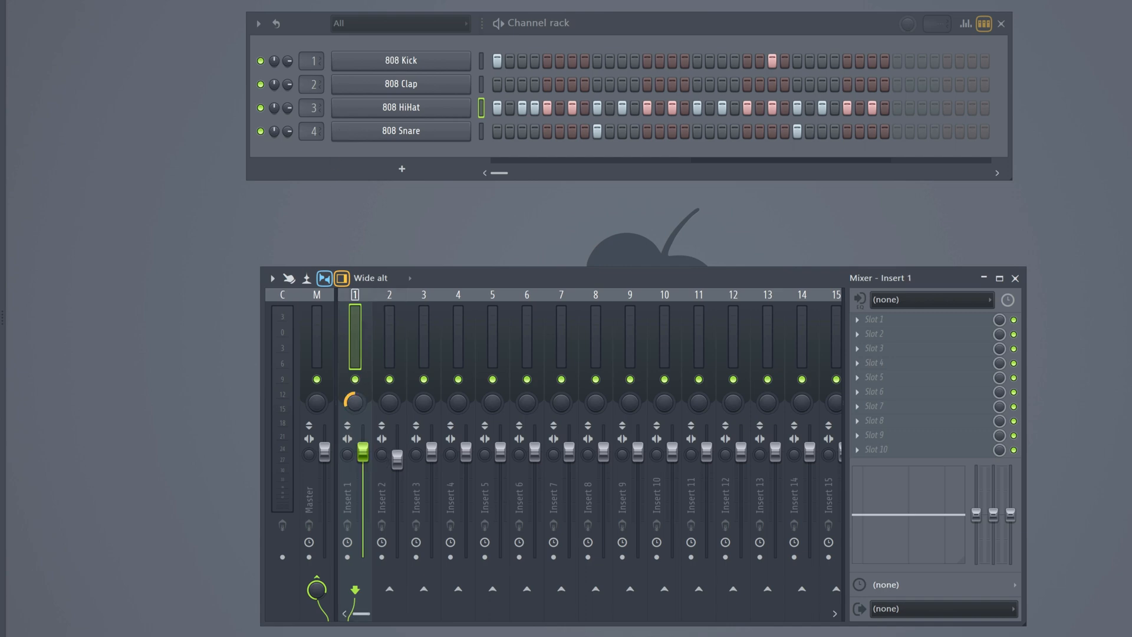
# Step: Split Pattern 1 by channel into separate 808 Kick, HiHat and Snare patterns
pyautogui.moveTo(363, 451); pyautogui.dragTo(363, 495)
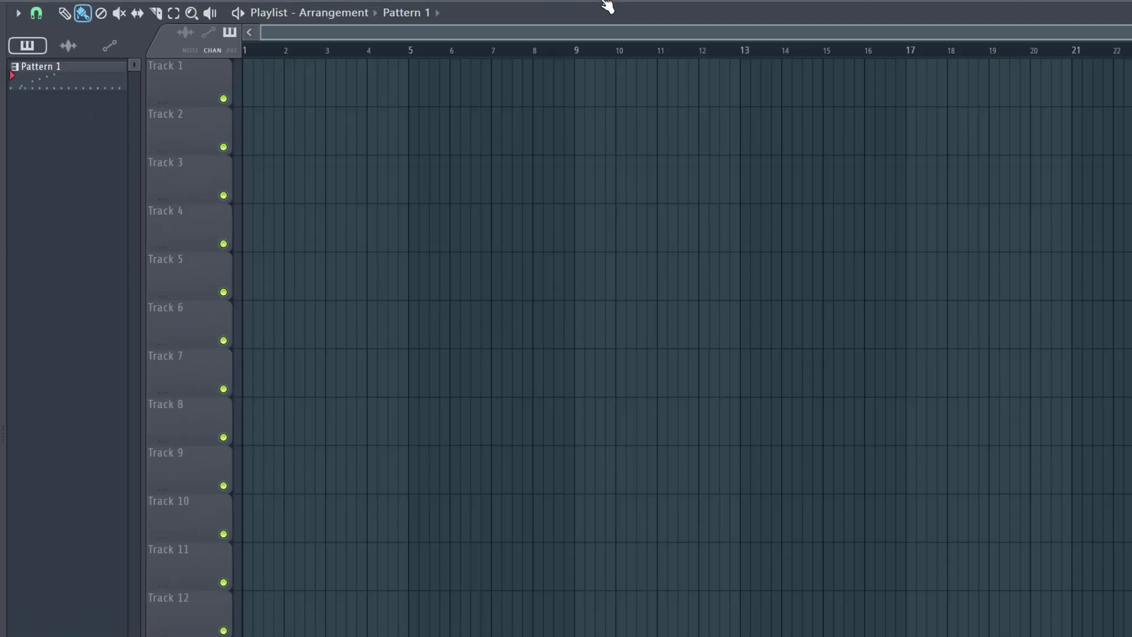
pyautogui.click(64, 76)
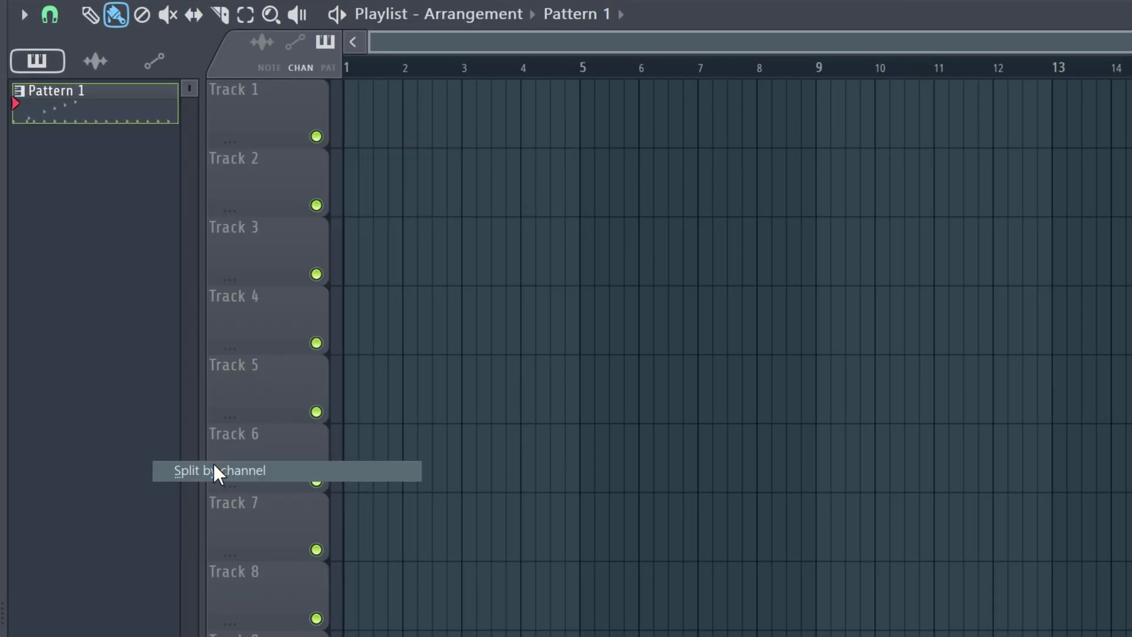
pyautogui.click(220, 470)
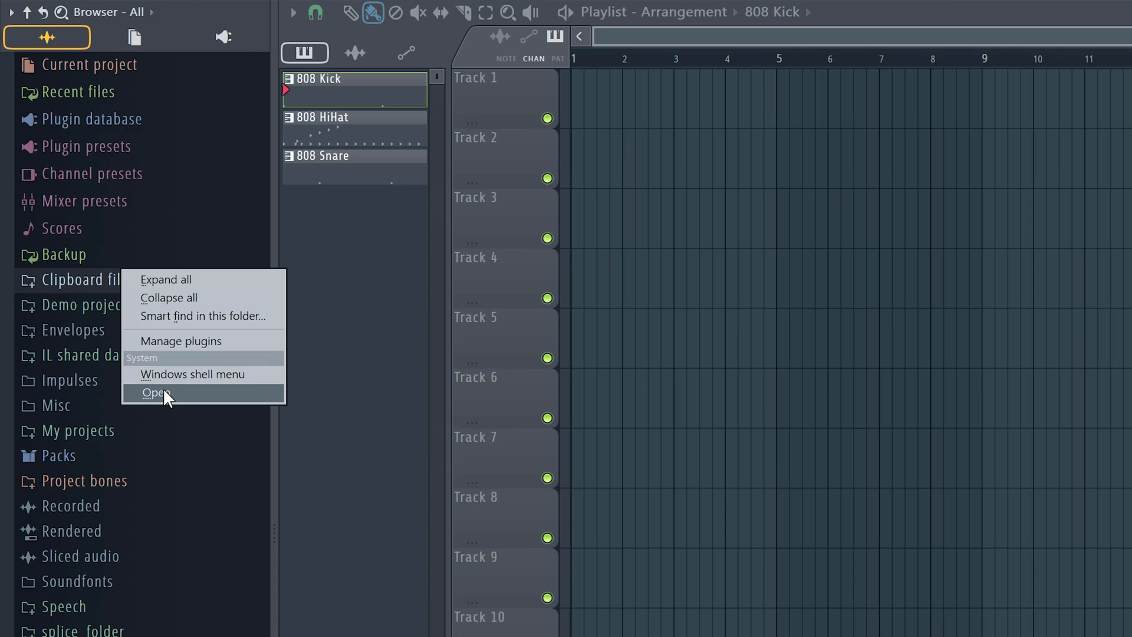
# Step: Open the Browser's Clipboard files folder in File Explorer
pyautogui.click(153, 392)
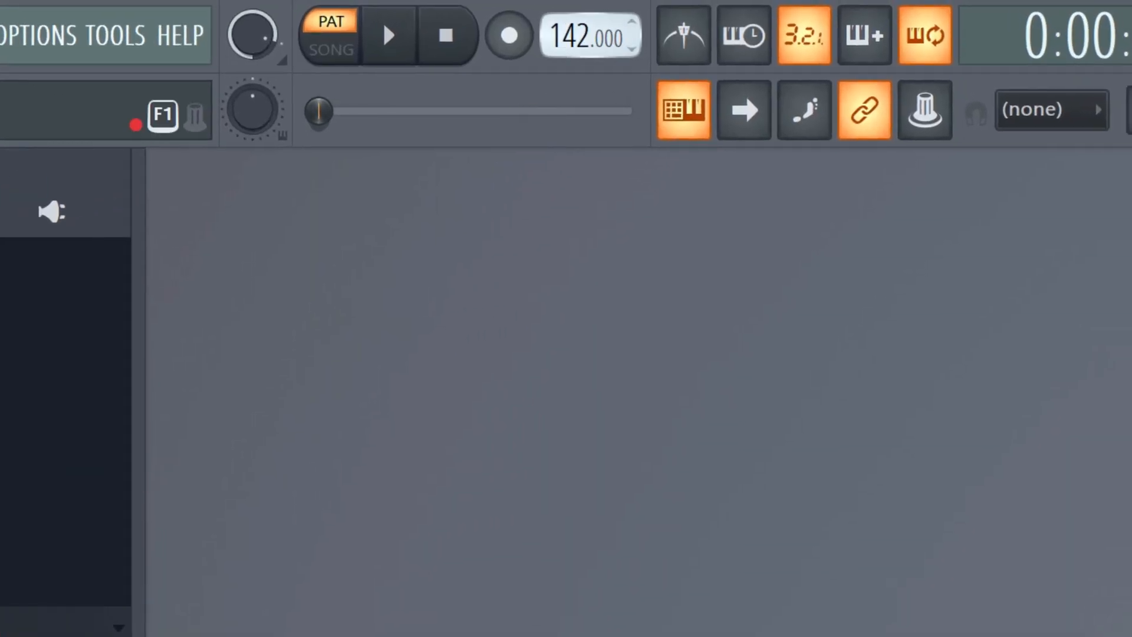
# Step: Set the tempo to 140 BPM, add an FL Keys channel and audition a key
pyautogui.moveTo(584, 36); pyautogui.dragTo(585, 65)
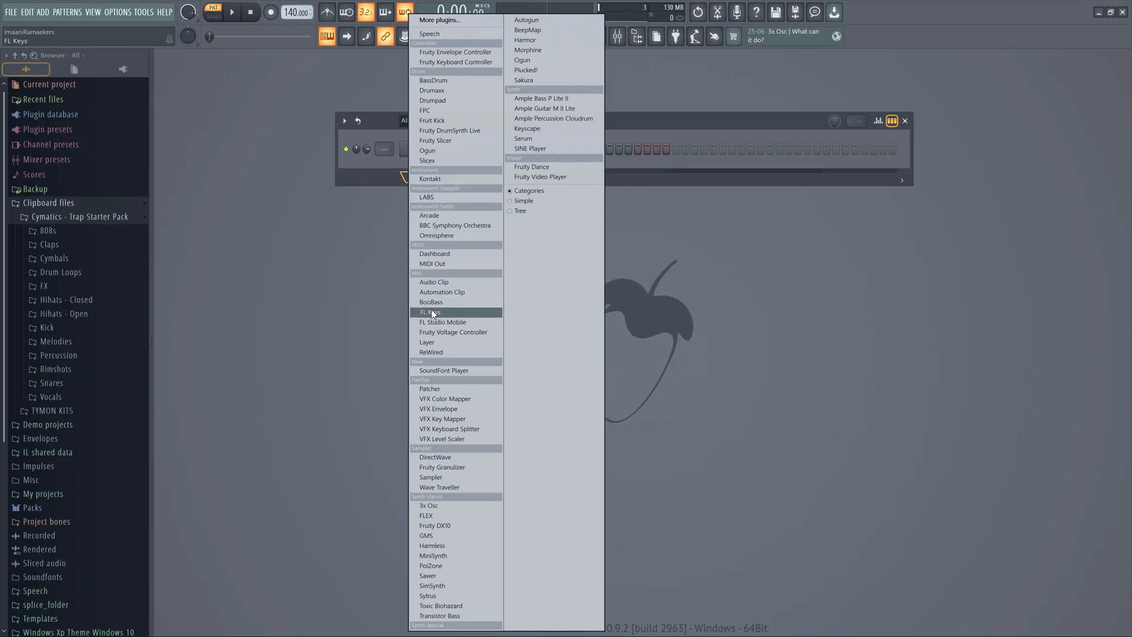
pyautogui.click(431, 312)
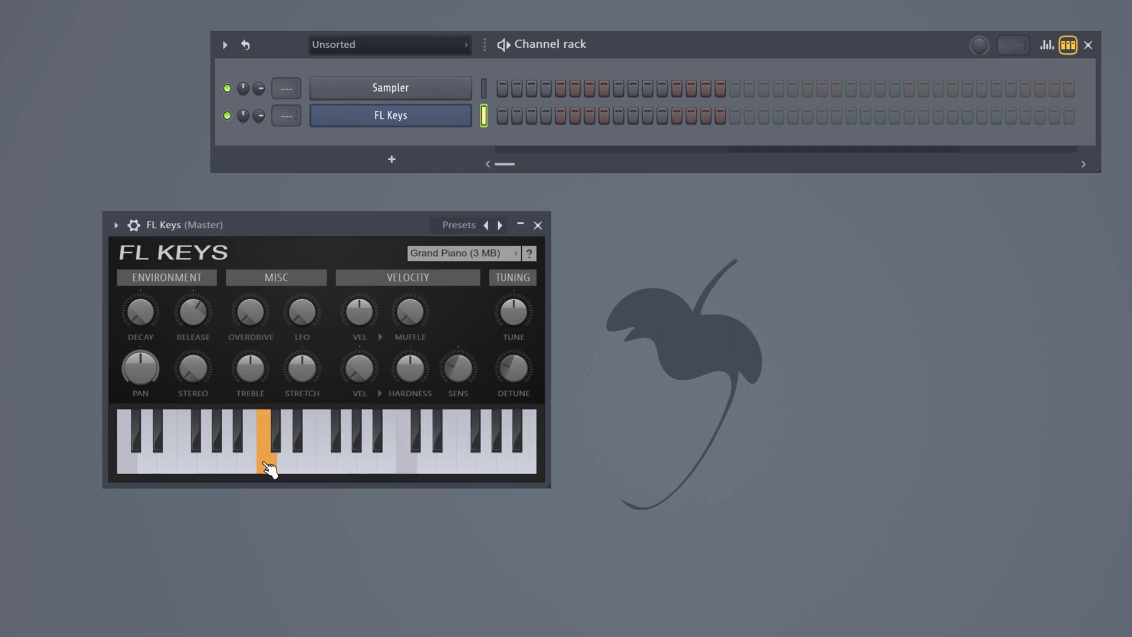
pyautogui.click(537, 225)
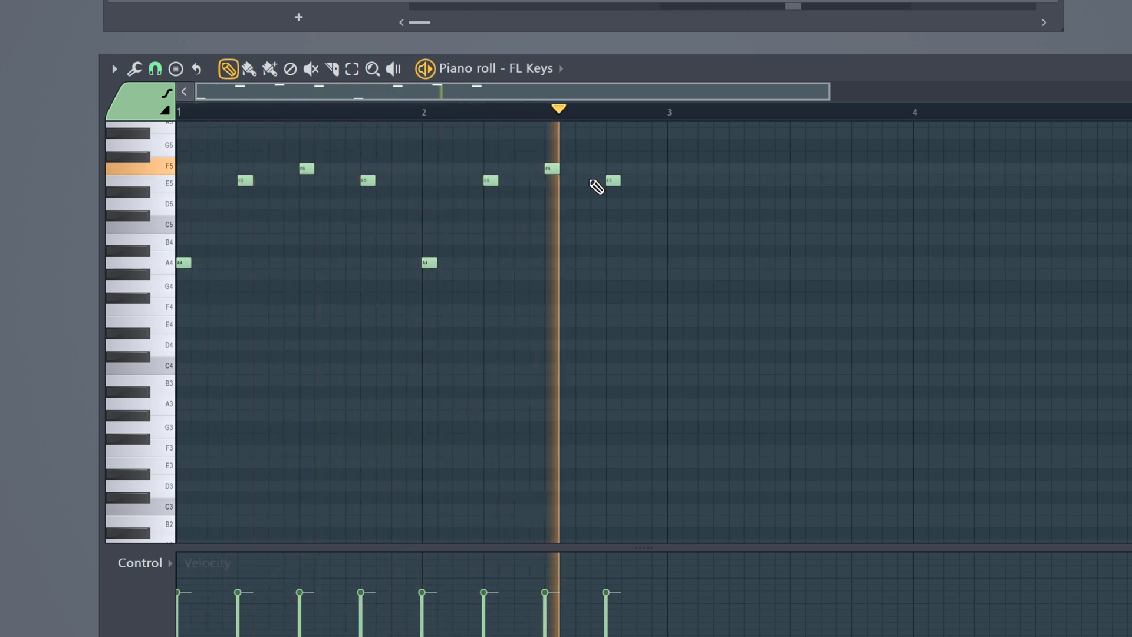
# Step: Draw the final E5 melody note and long A3, F3 and E3 bass notes beneath
pyautogui.moveTo(180, 405); pyautogui.dragTo(419, 405)
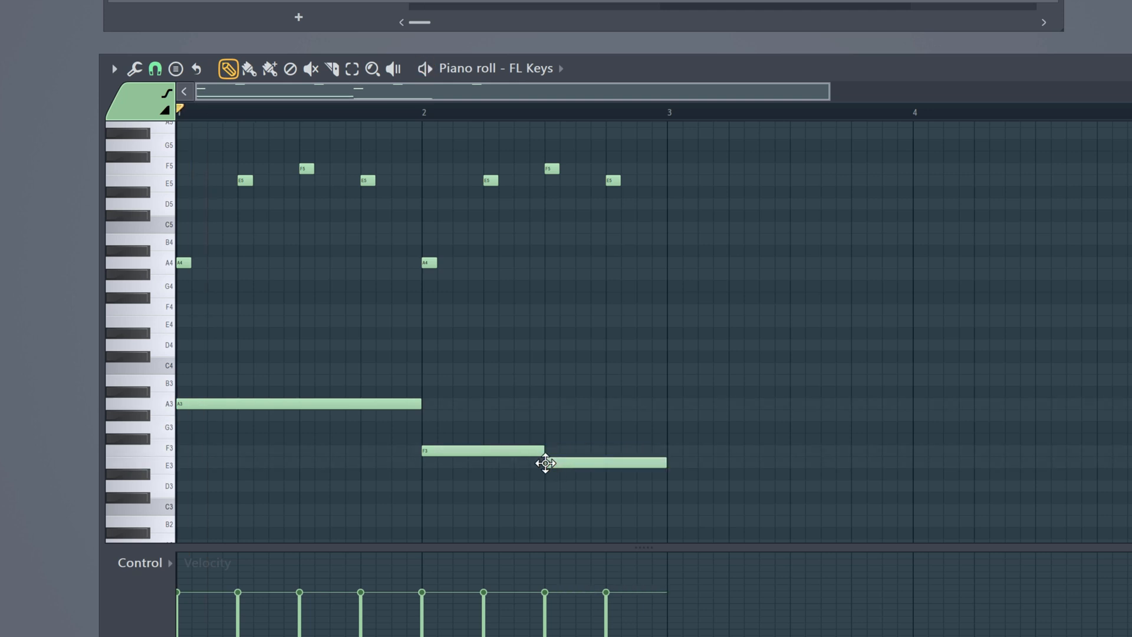
pyautogui.click(426, 68)
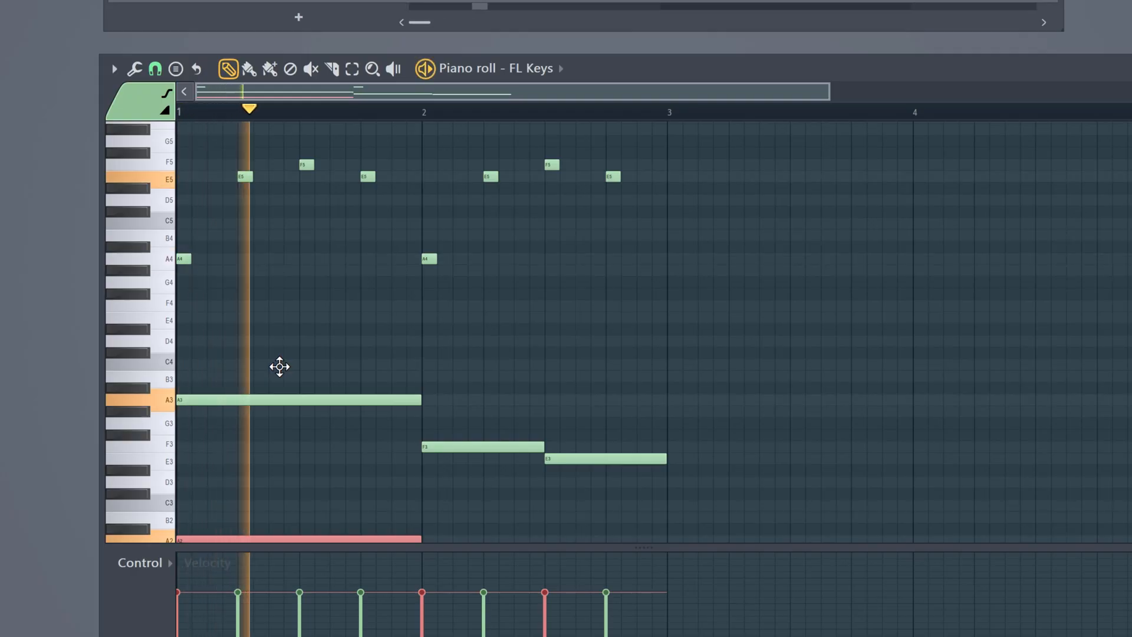
pyautogui.click(543, 108)
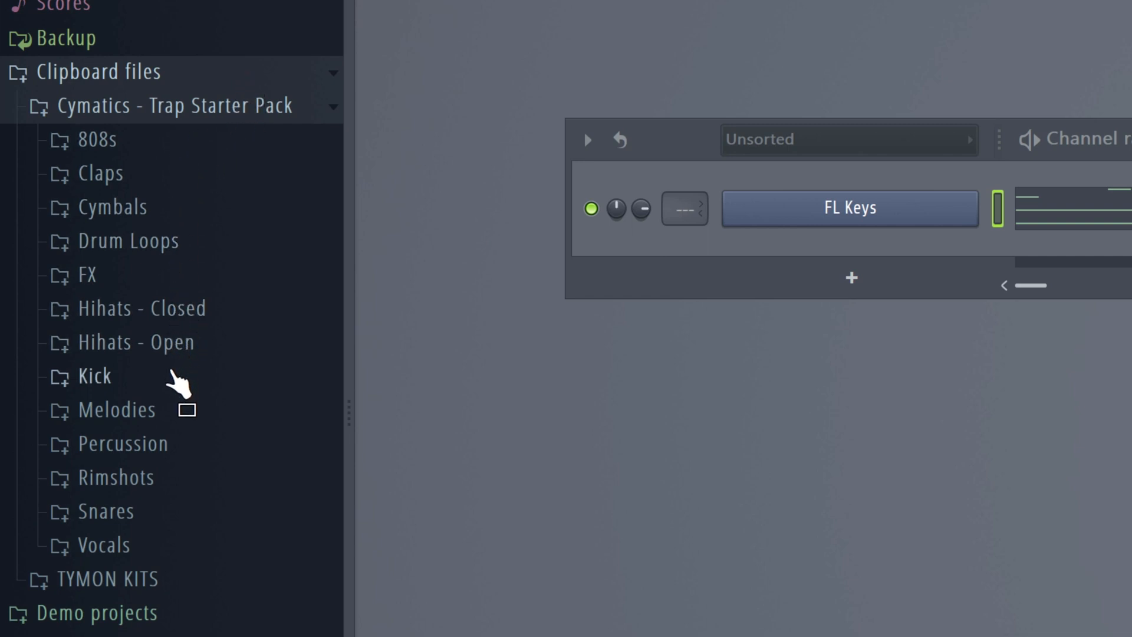
# Step: Drag the Cymatics Baby Snare, Classic Hihat and Fire Kick samples into the Channel rack
pyautogui.click(106, 512)
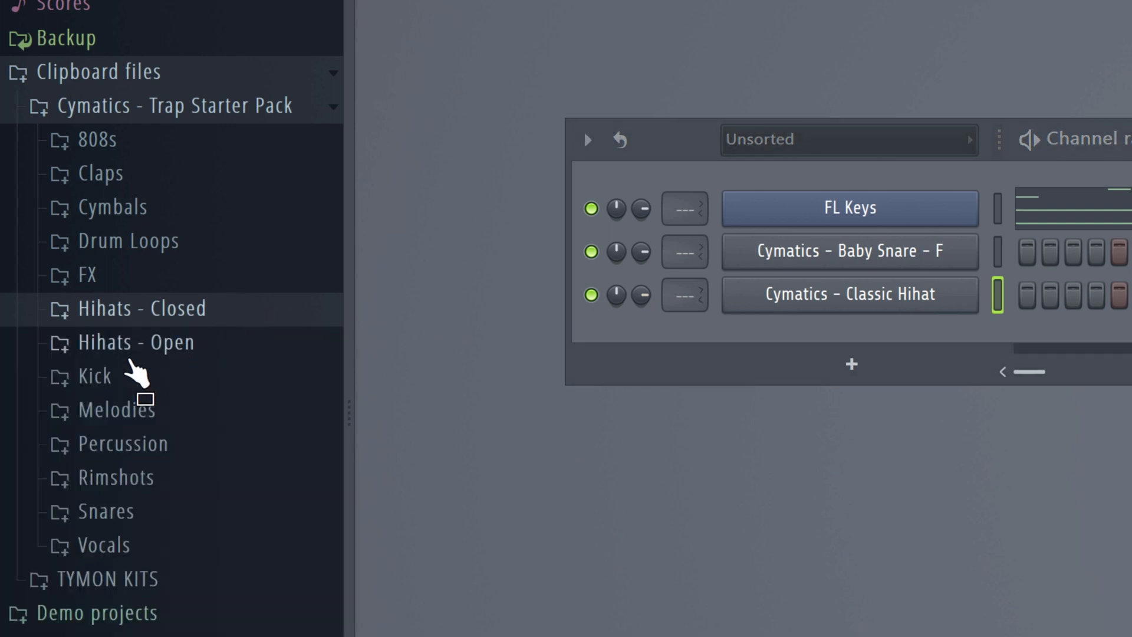
pyautogui.click(94, 376)
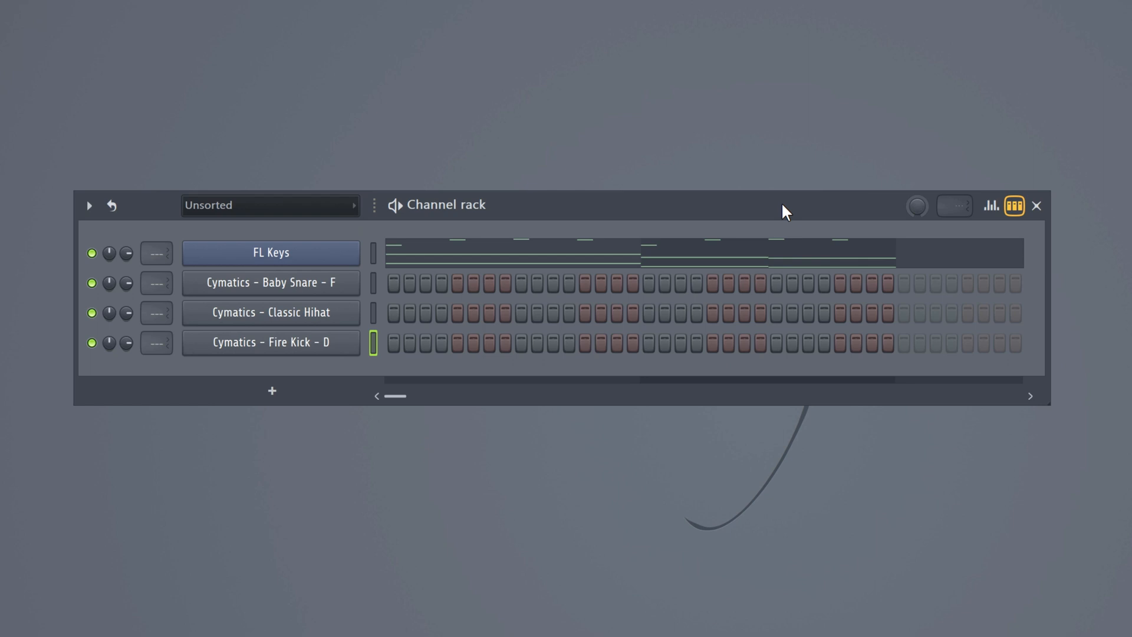
pyautogui.moveTo(303, 312)
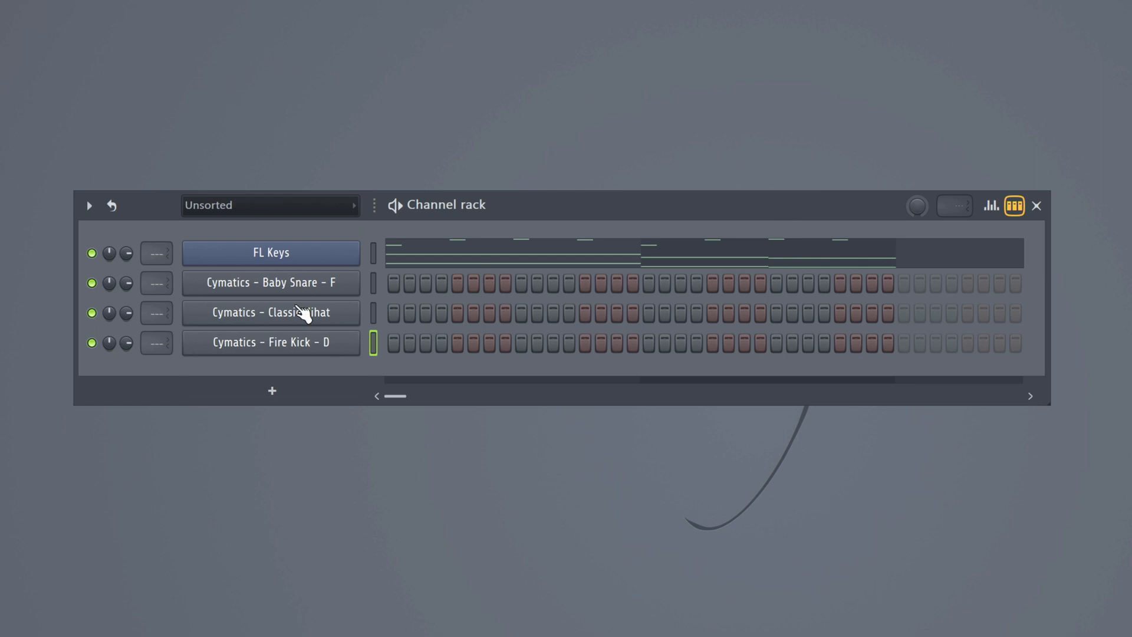
# Step: Draw Baby Snare C5 hits on beat 3 of bars 1 and 2, and fill Classic Hihat every 2 steps
pyautogui.doubleClick(270, 282)
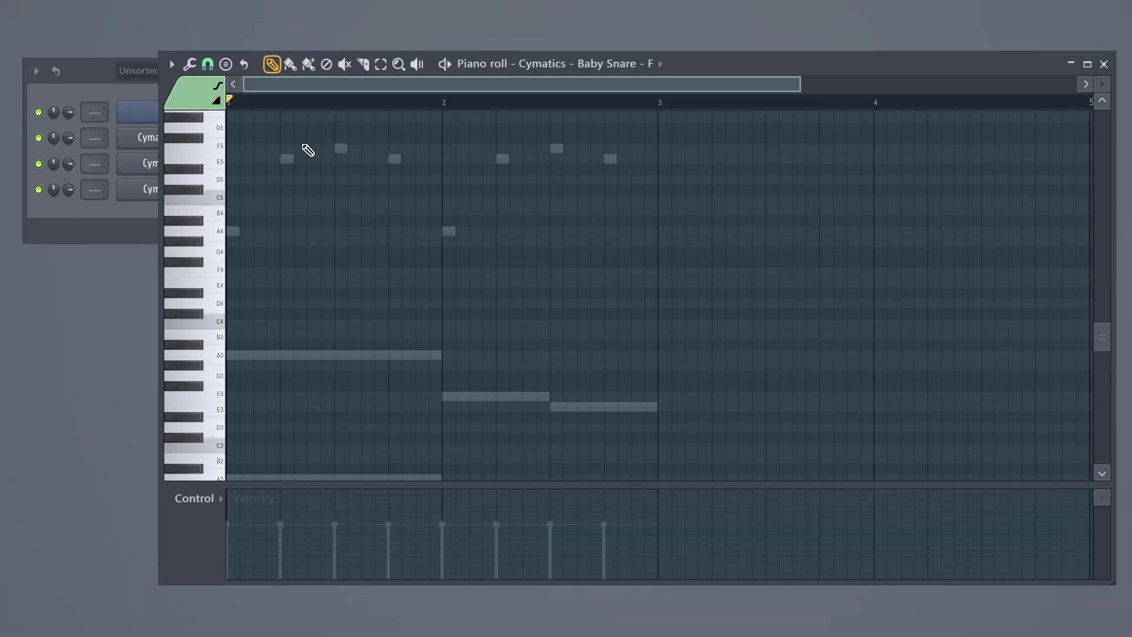
pyautogui.click(340, 200)
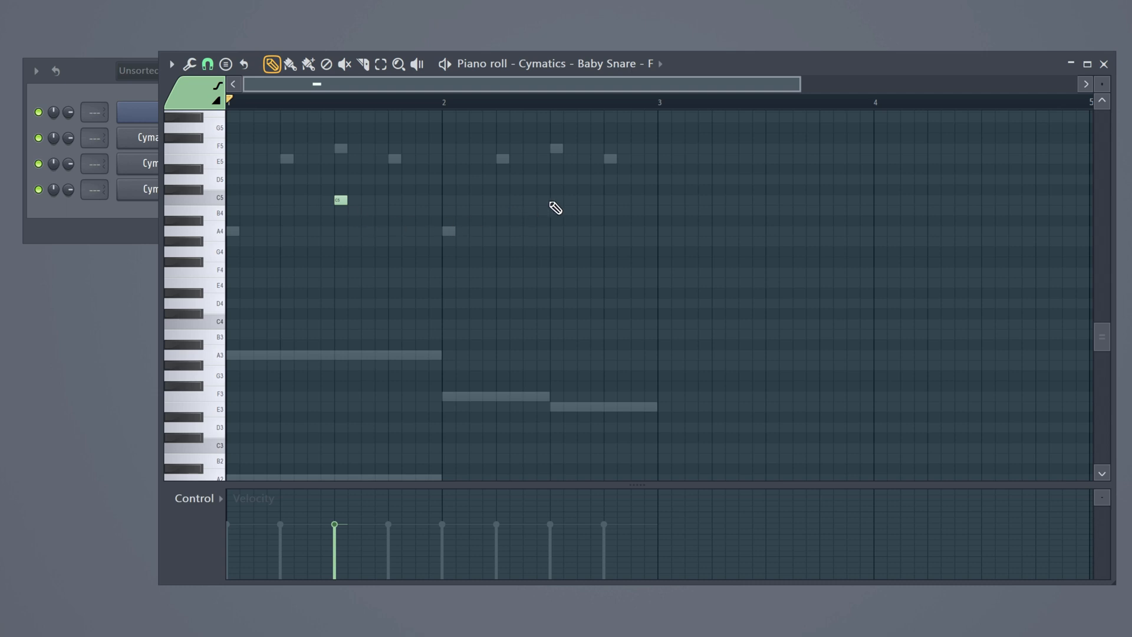
pyautogui.click(556, 200)
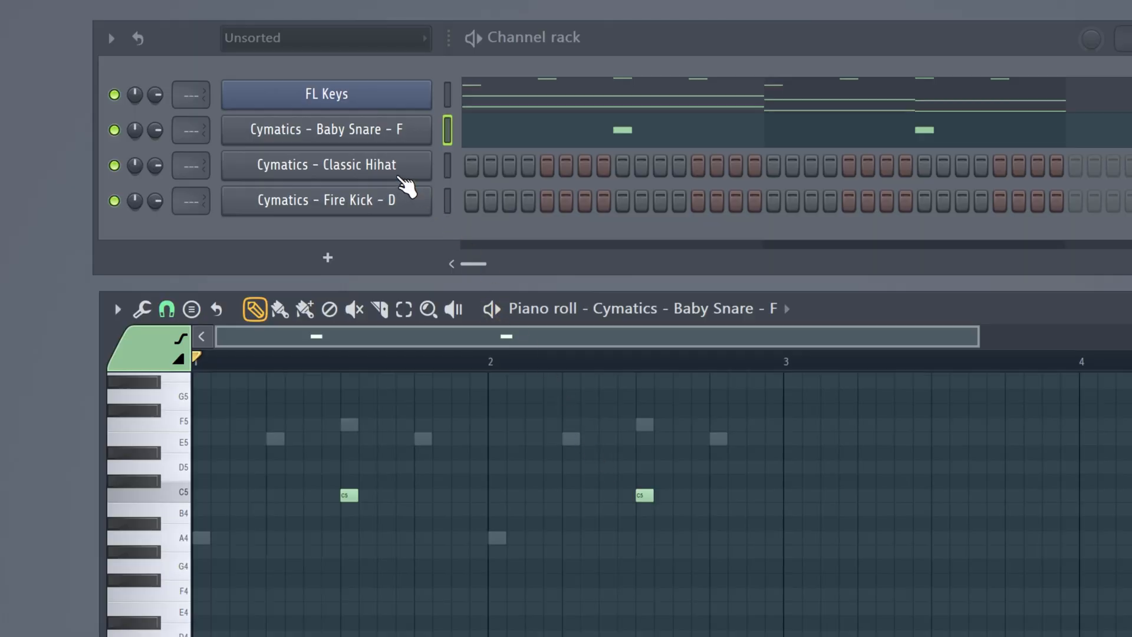
pyautogui.rightClick(326, 165)
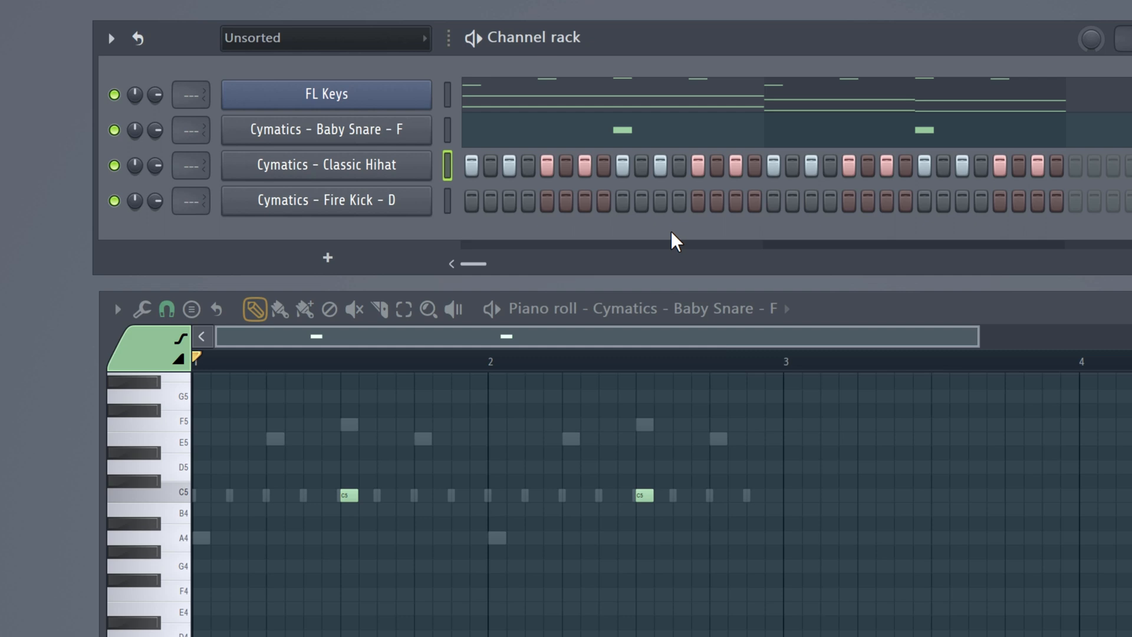
# Step: Edit the Classic Hihat notes, add two Fire Kick steps, and lower the hi-hat level
pyautogui.rightClick(326, 165)
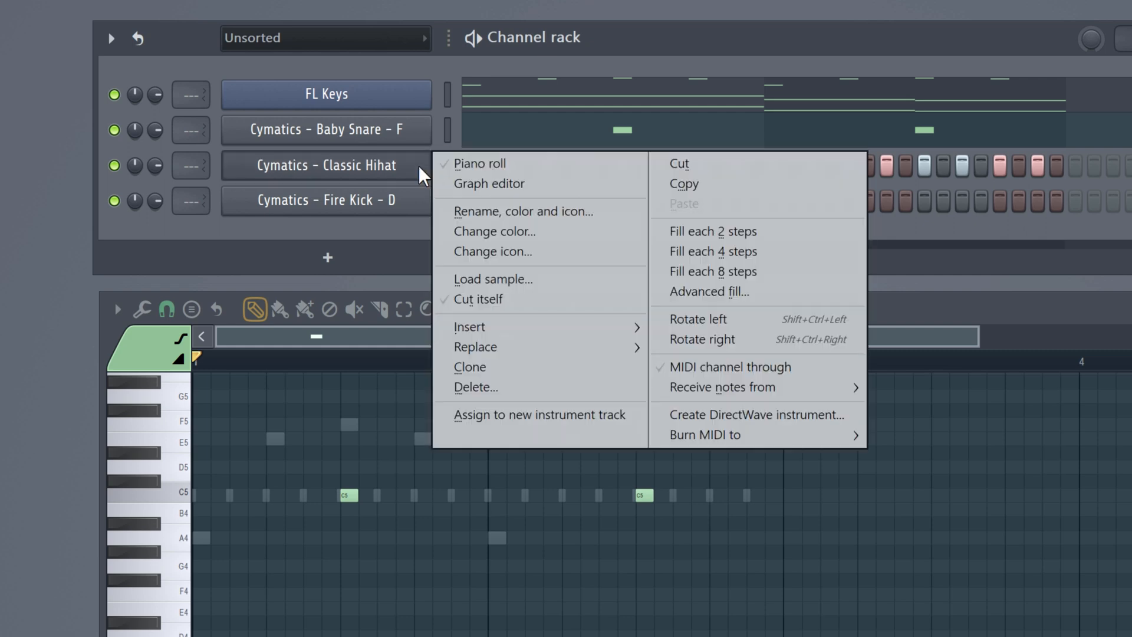
pyautogui.click(479, 163)
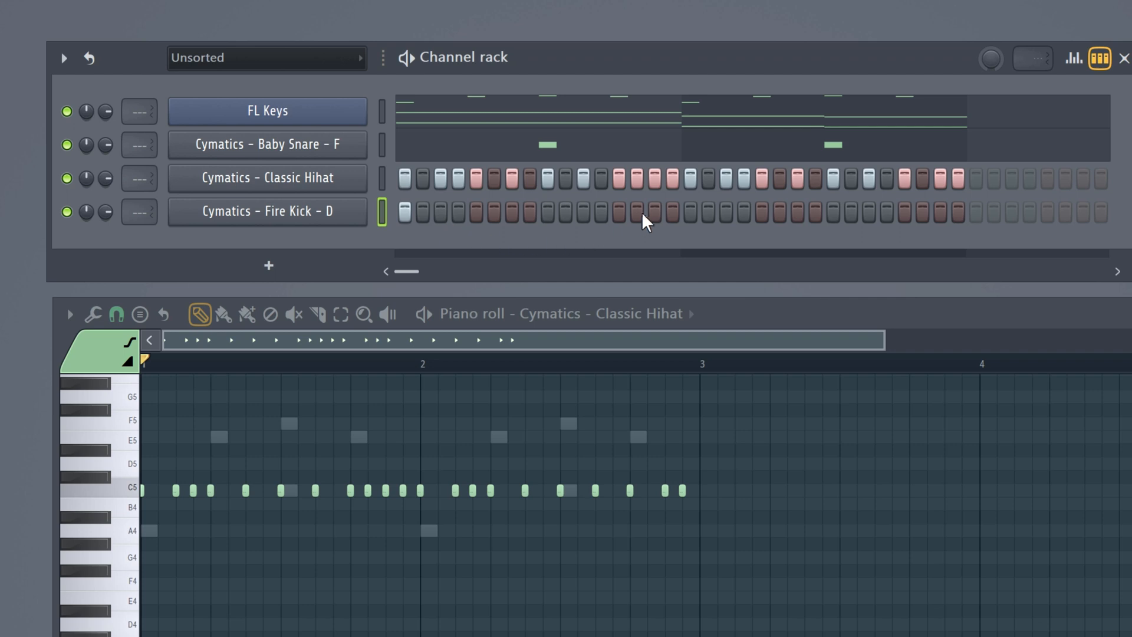
pyautogui.click(653, 211)
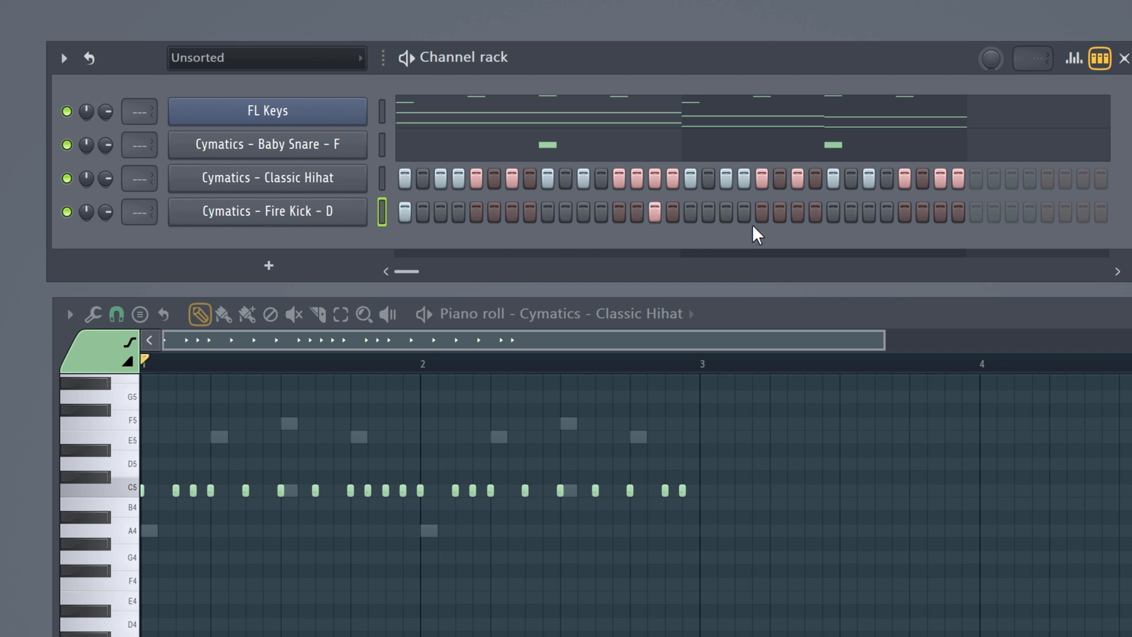
pyautogui.click(760, 212)
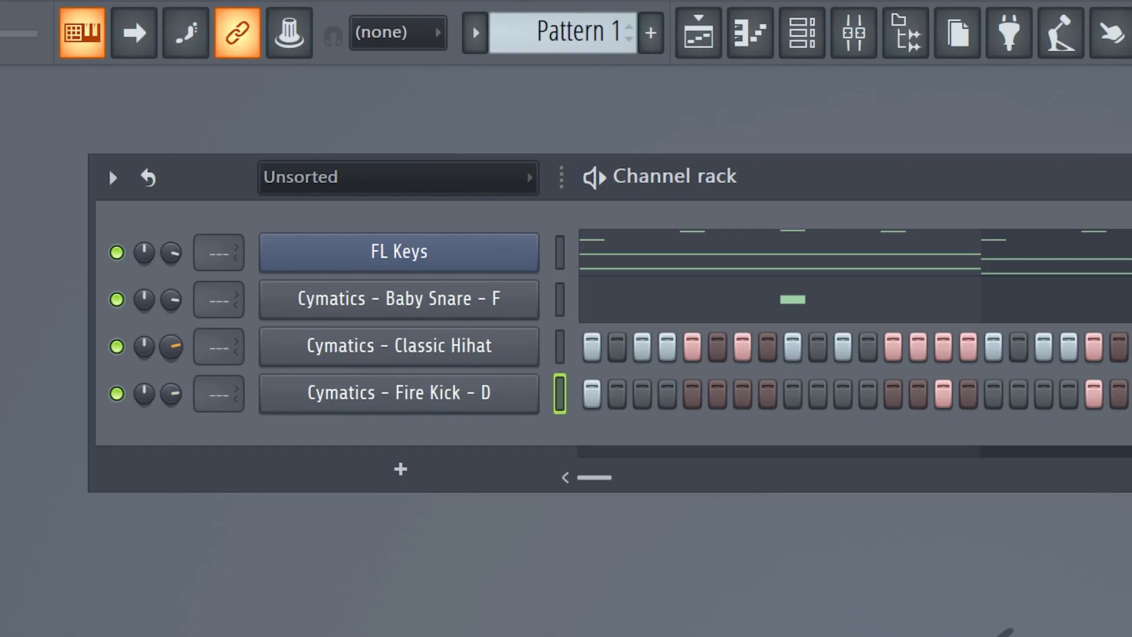
pyautogui.moveTo(143, 346); pyautogui.dragTo(167, 346)
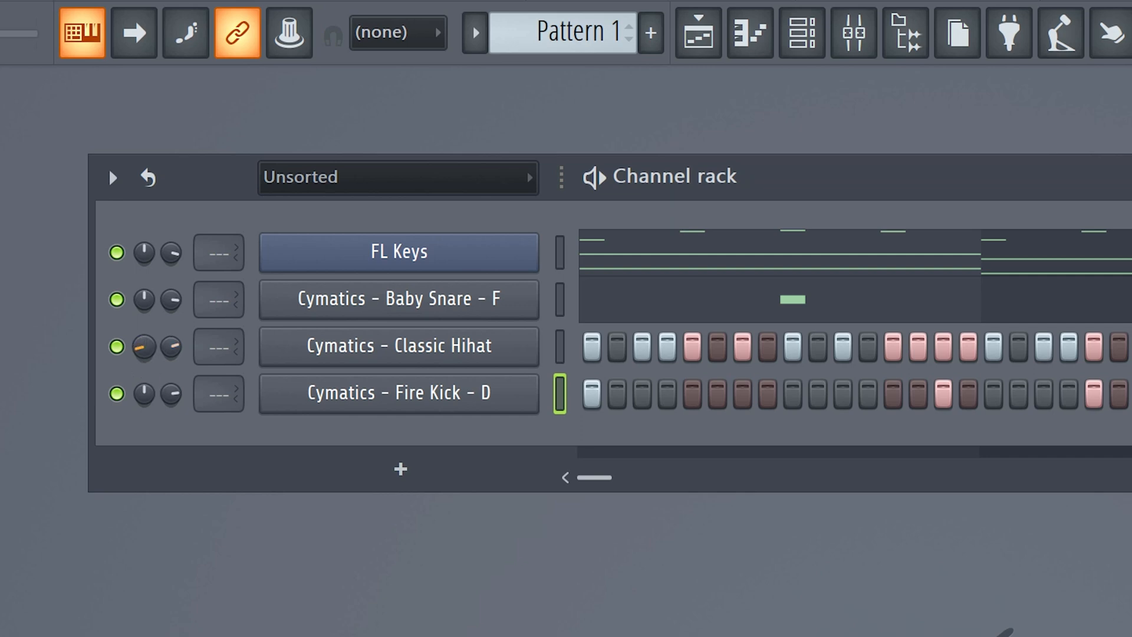